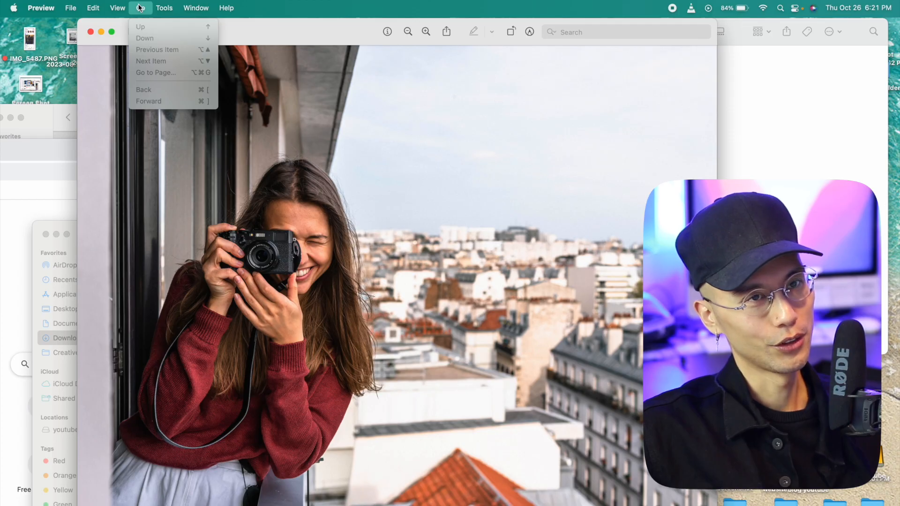
Open Preview's Adjust Size dialog for the photo from the Tools menu
click(165, 7)
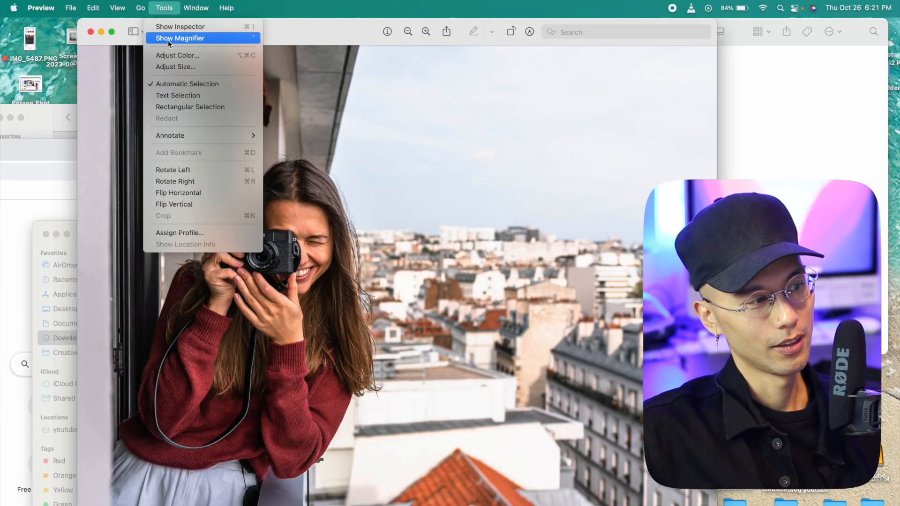
click(176, 67)
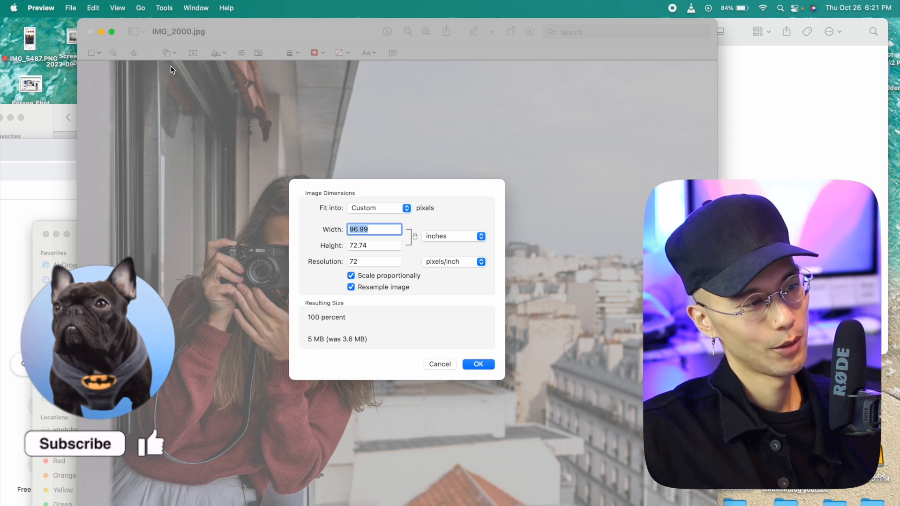
mouse_move(278, 128)
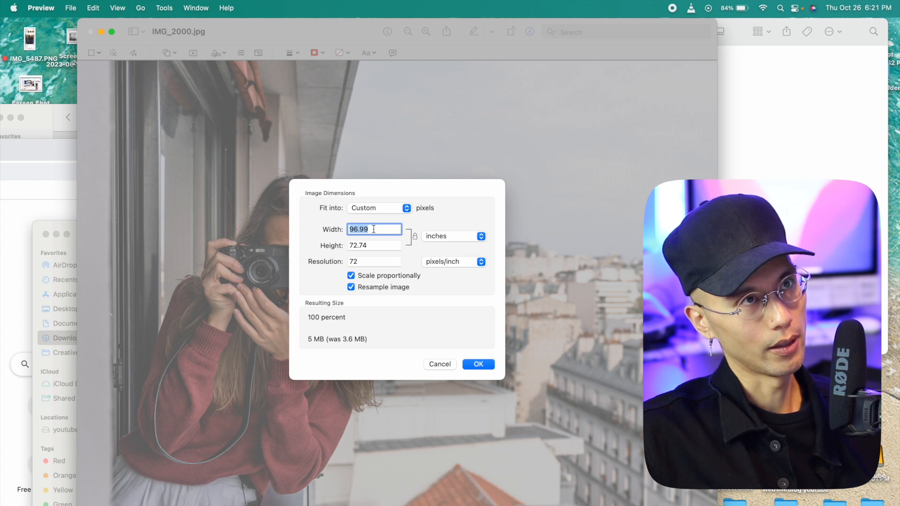
Set the photo width to 1500 pixels, keeping the height proportional
click(453, 236)
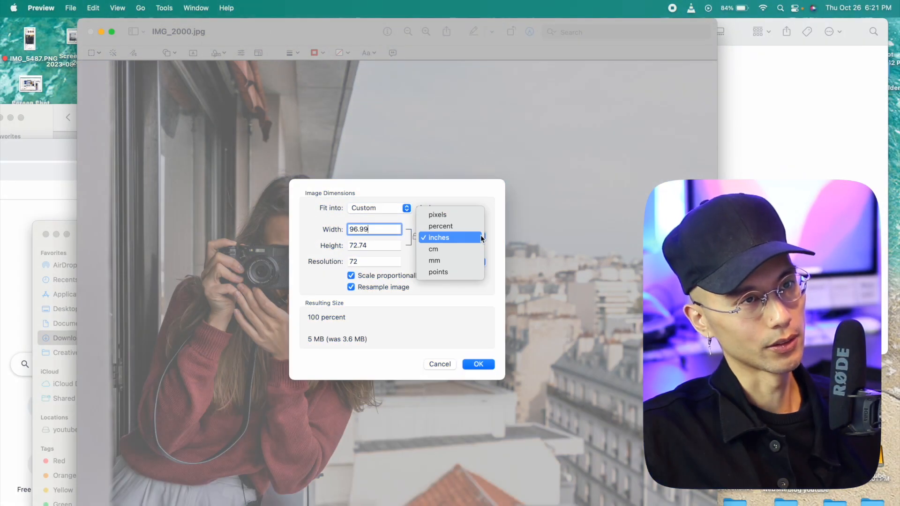
click(438, 214)
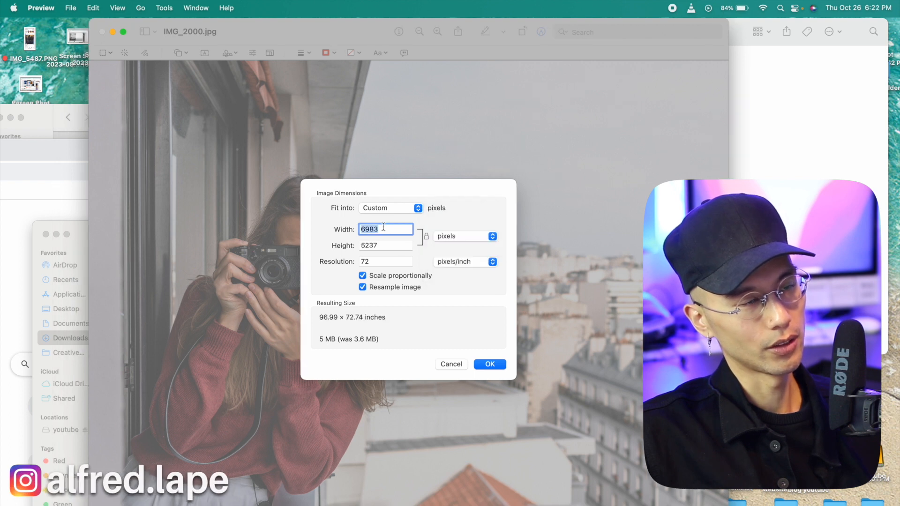
text(1500)
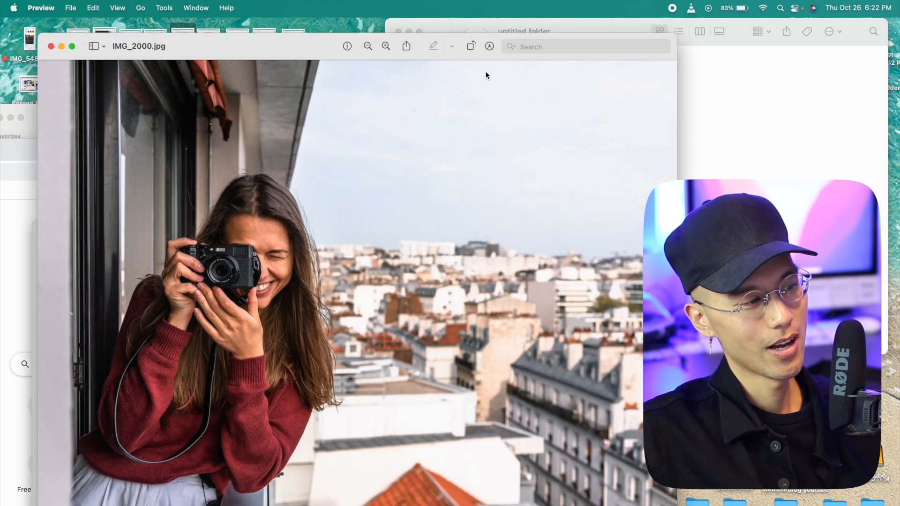
Choose an action from IMG_2000.jpg's context menu in Finder
right_click(486, 69)
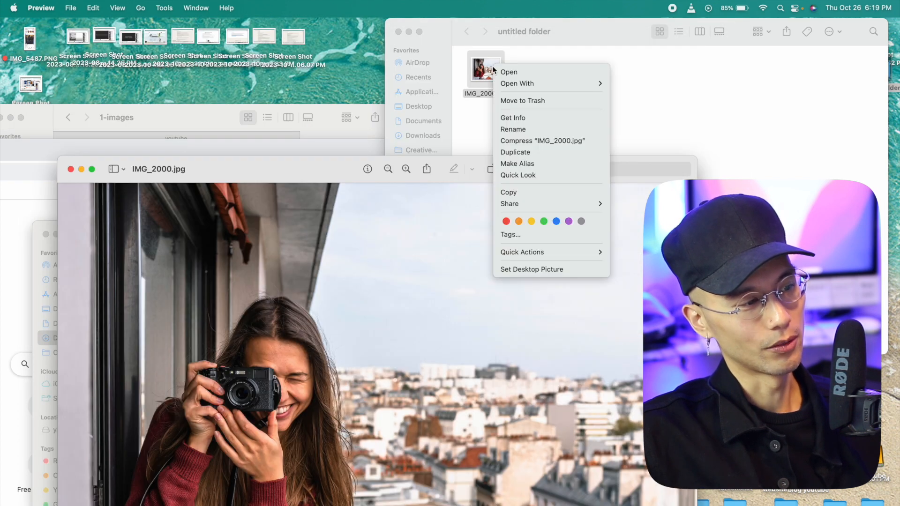
click(513, 118)
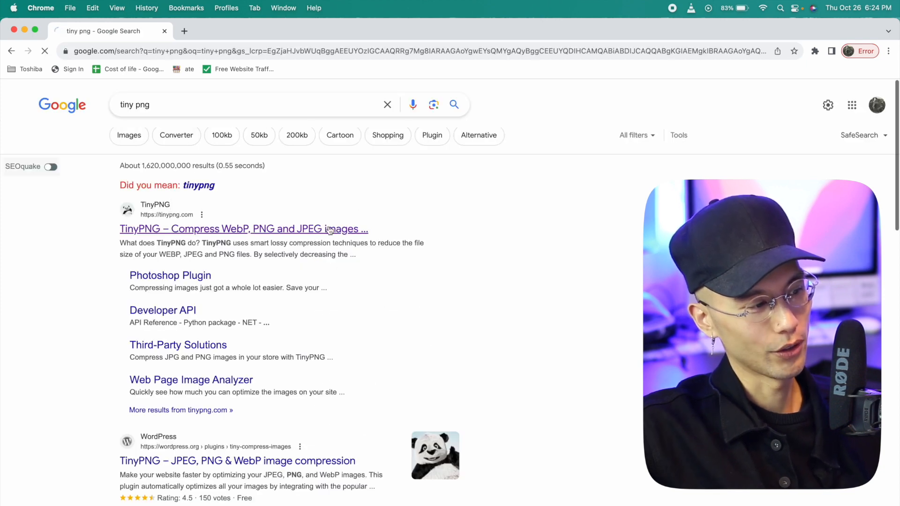
Go to TinyPNG's 'Compress WebP, PNG and JPEG images' site from Google's results
click(243, 228)
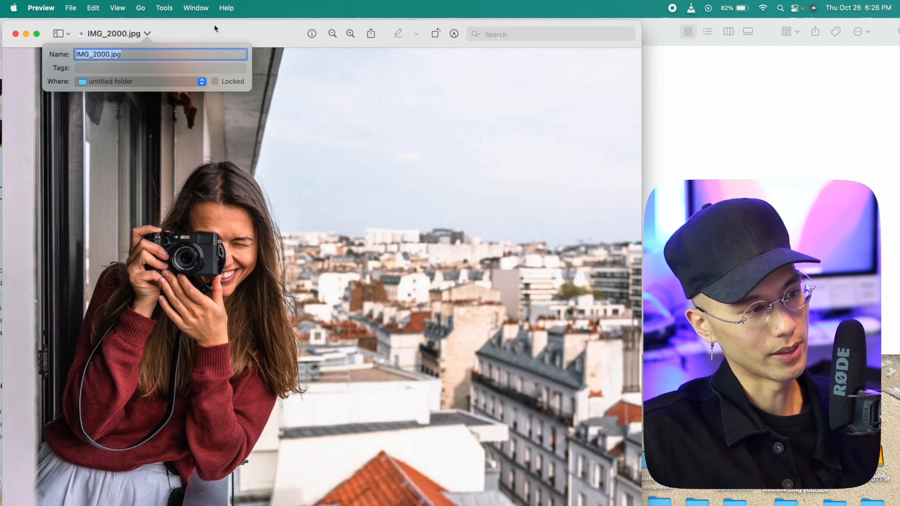
mouse_move(233, 29)
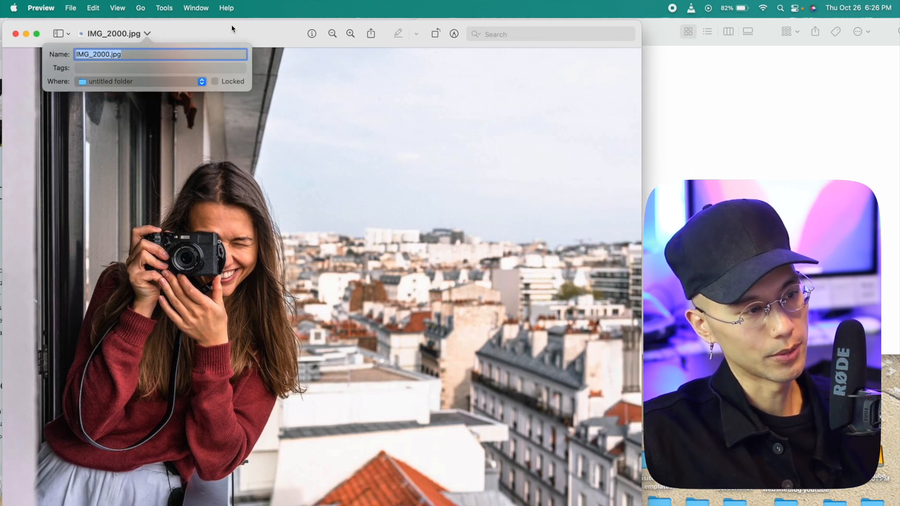
Enter jadore-photography-paris-founder-owner as the photo's new file name
text(jadore-photography-)
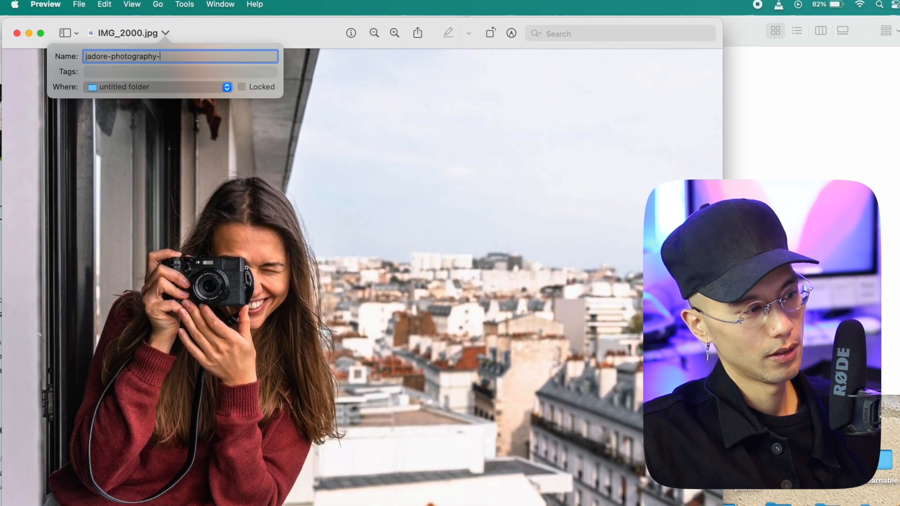
text(paris)
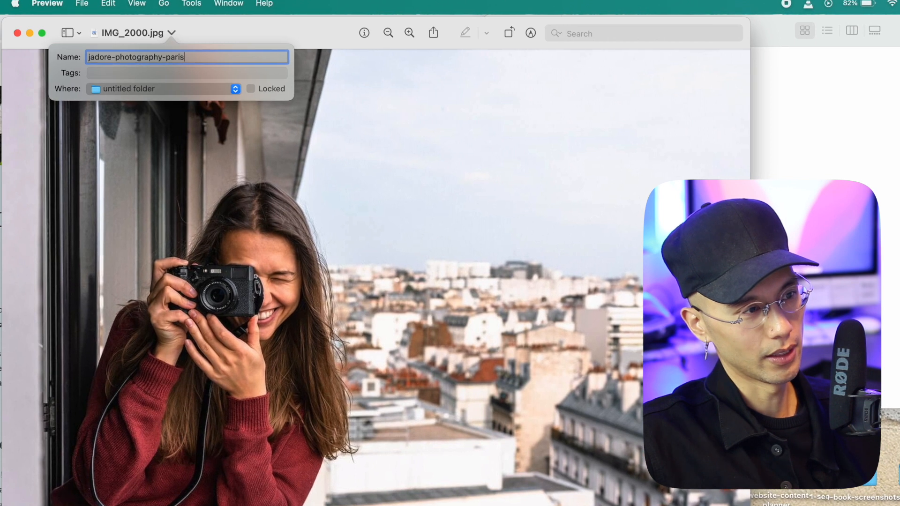
text(-fo)
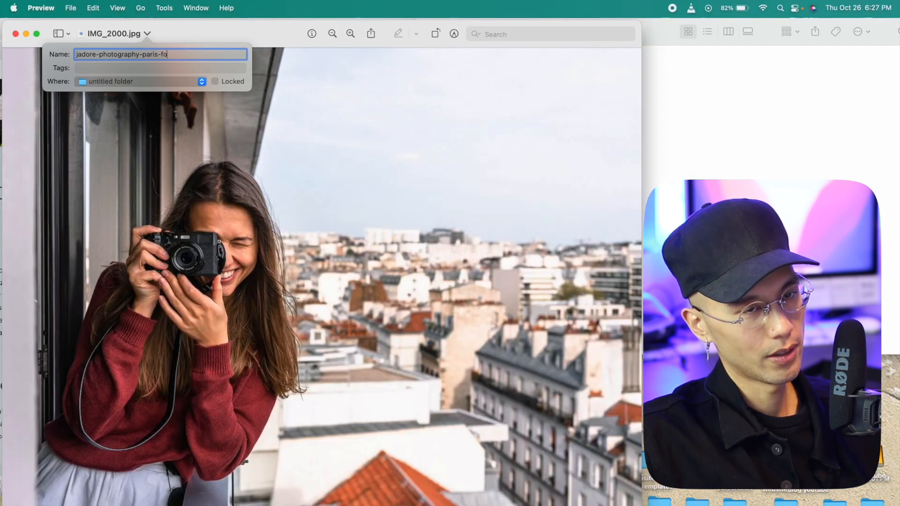
text(founder-)
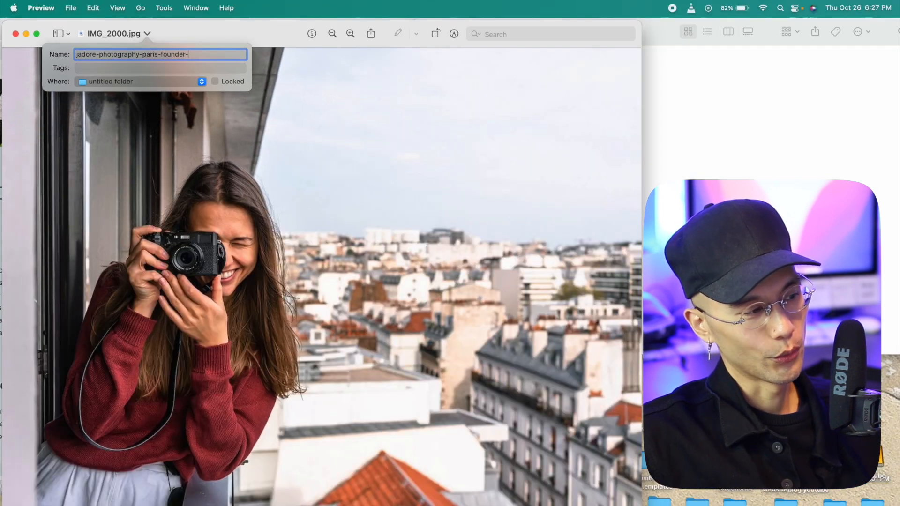
text(owner)
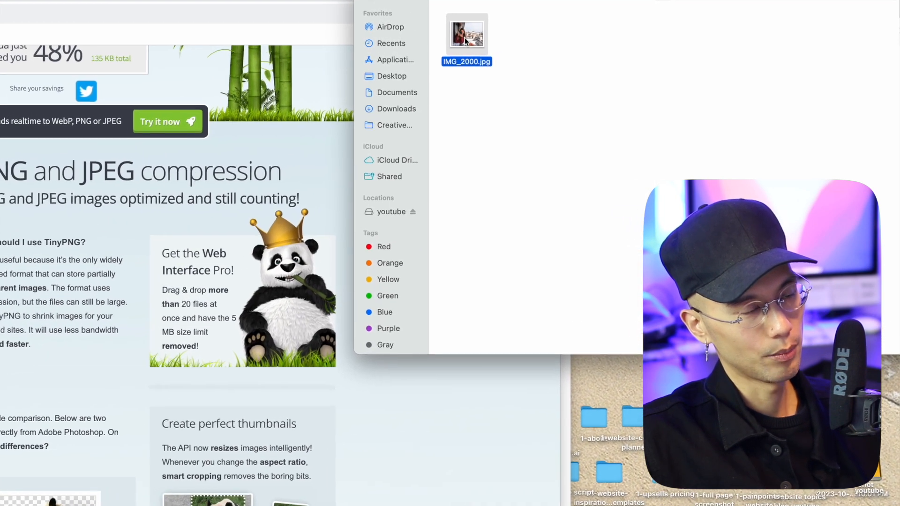
Double-click IMG_2000.jpg in the untitled Finder folder to open it
double_click(466, 31)
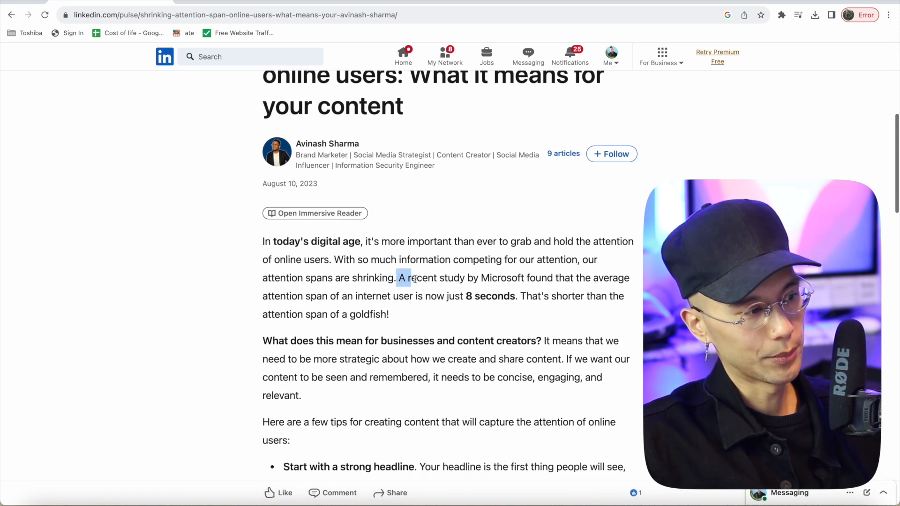
Highlight text in the attention-span article, then scroll through the marketermilk post
drag(397, 278, 516, 296)
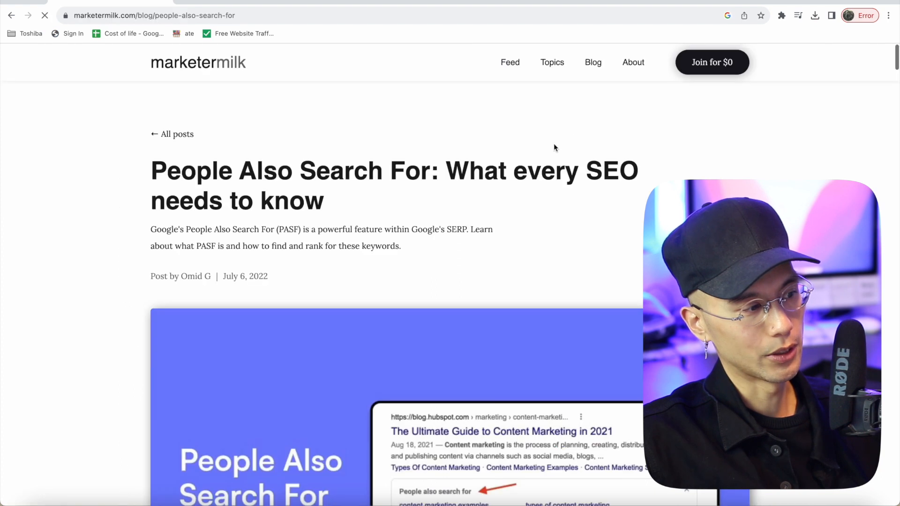
scroll(down, 3)
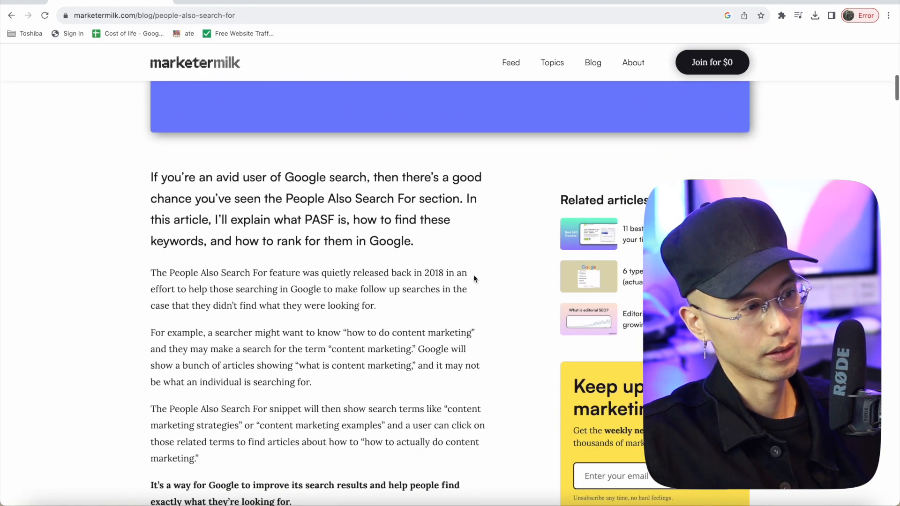
scroll(down, 3)
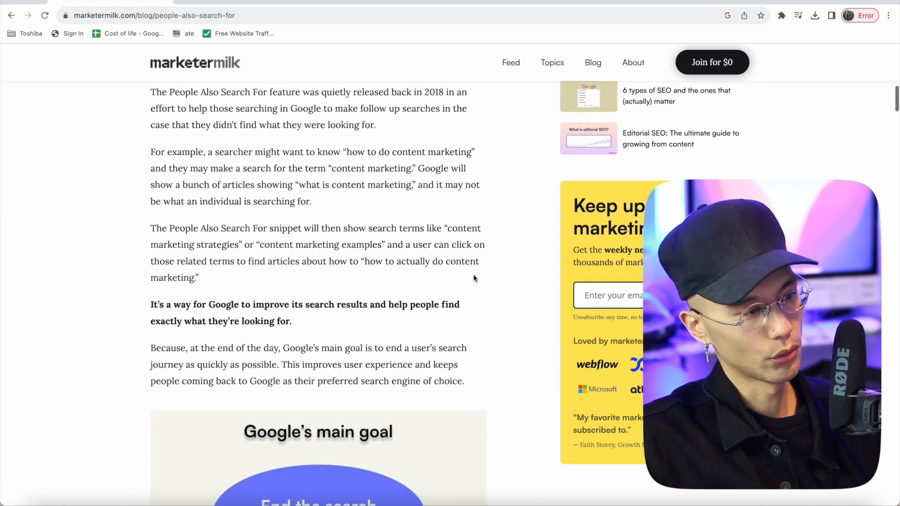